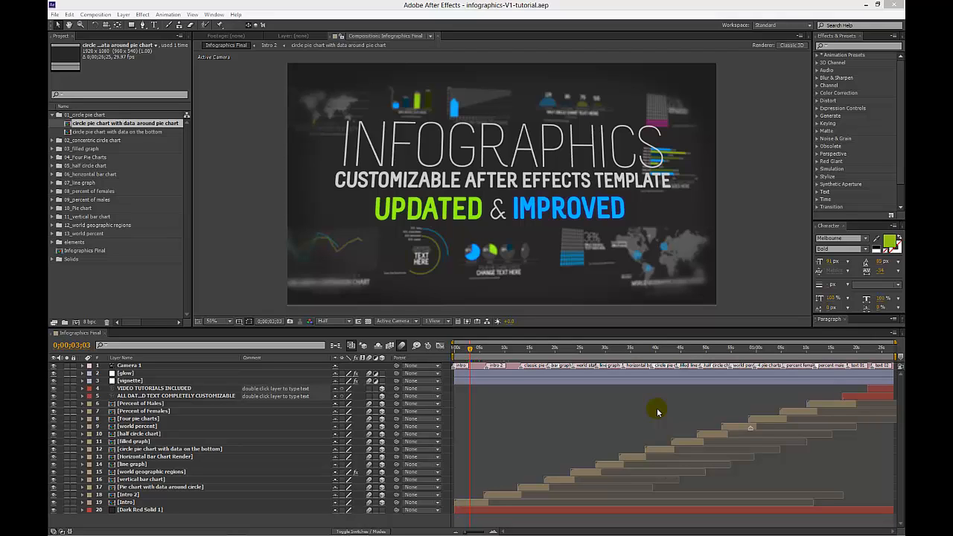
mouse_move(709, 314)
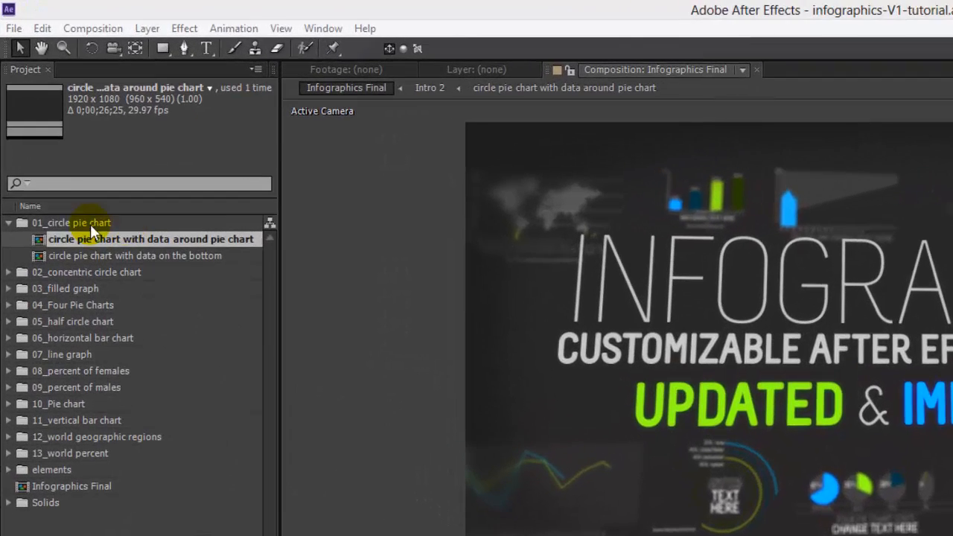
Step: Select the 'circle pie chart with data around pie chart' composition in the Project panel
left_click(71, 223)
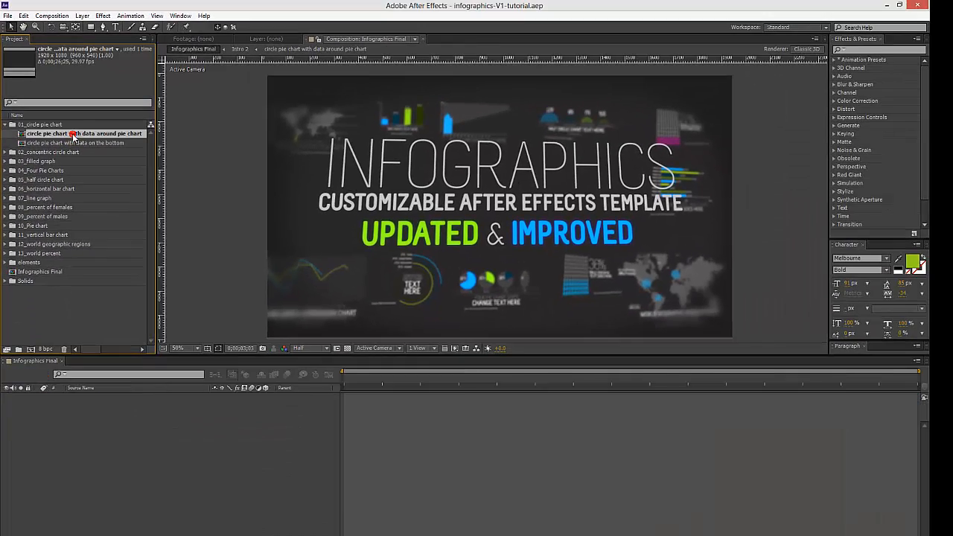
Step: Bring up the composition's Pie Chart Controls slider properties and scrub its build animation
double_click(83, 134)
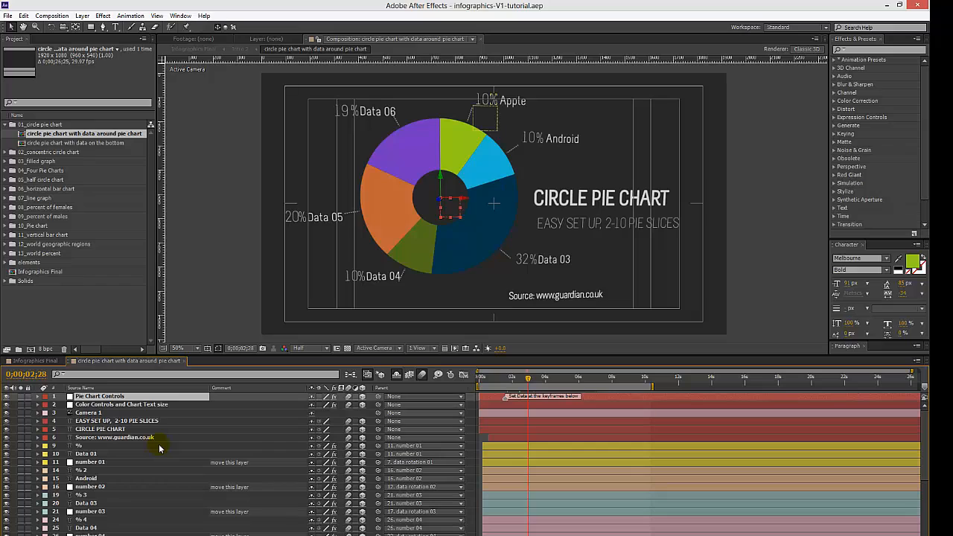
mouse_move(628, 438)
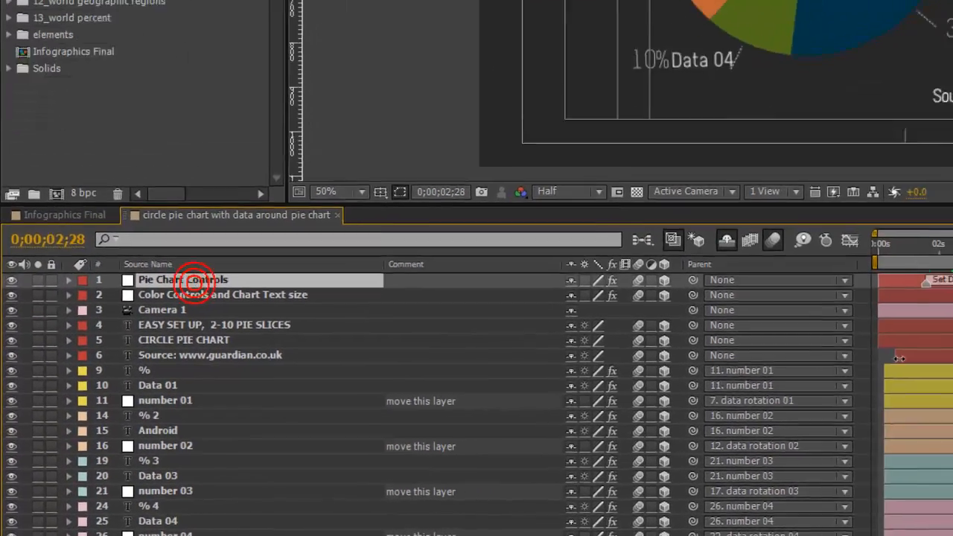
key("u")
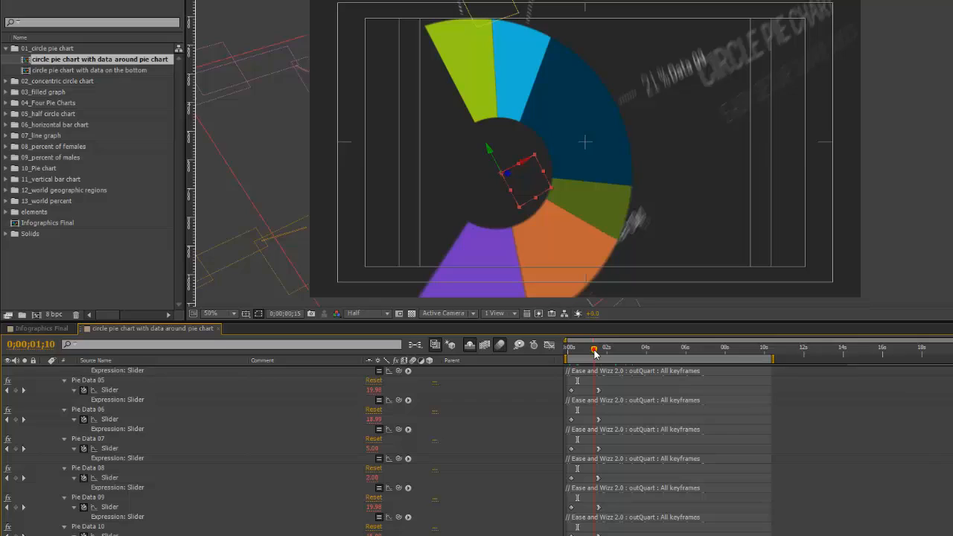
left_click_drag(594, 350, 601, 350)
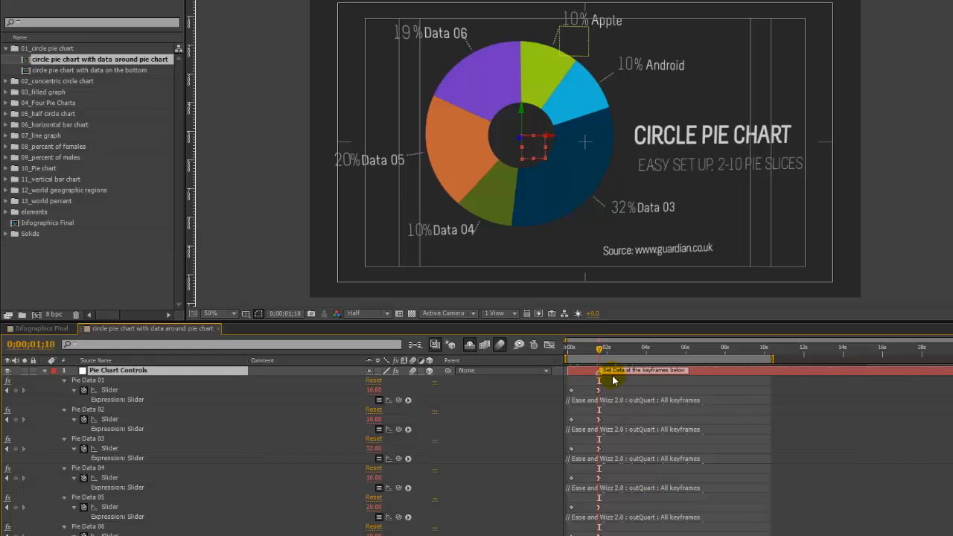
mouse_move(601, 375)
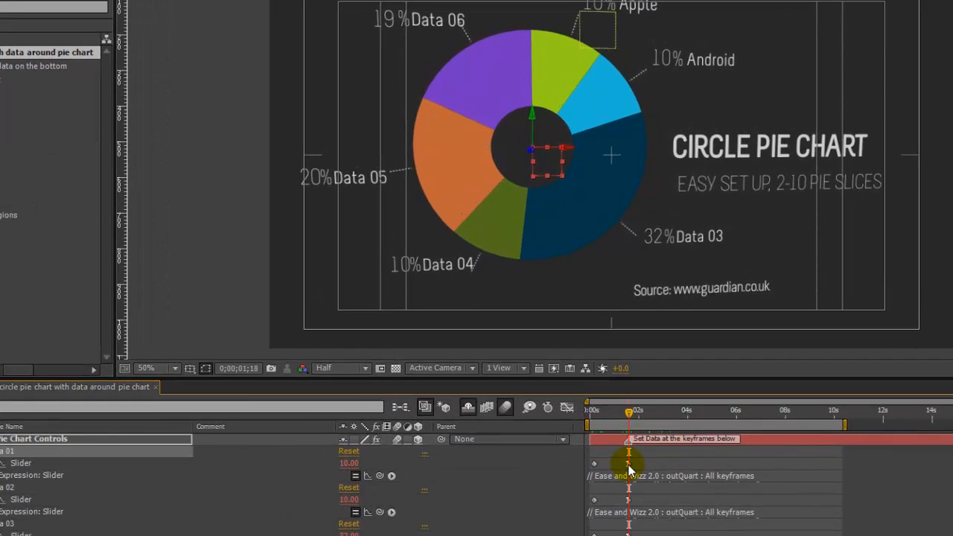
Step: Set Pie Data 01 to 5 so the Apple slice reads 5%
double_click(349, 462)
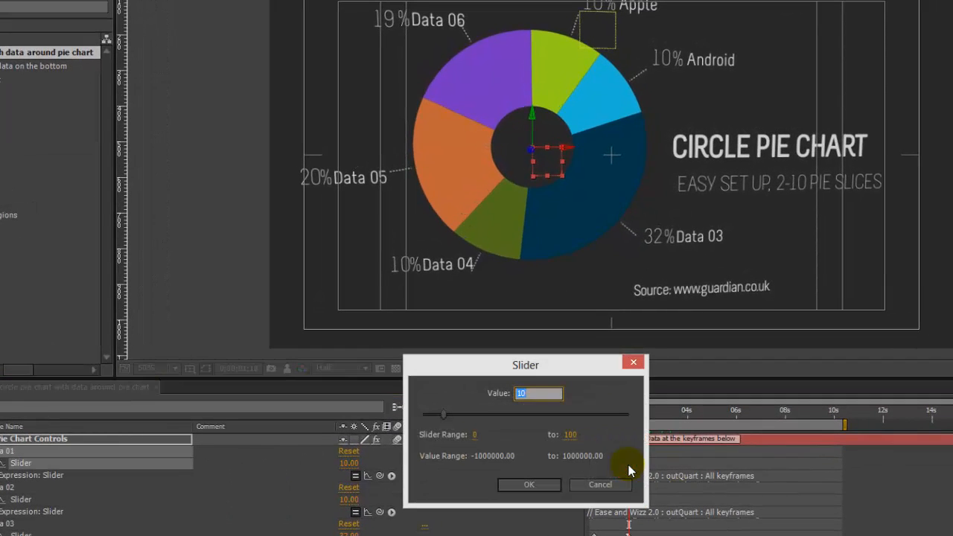
mouse_move(617, 414)
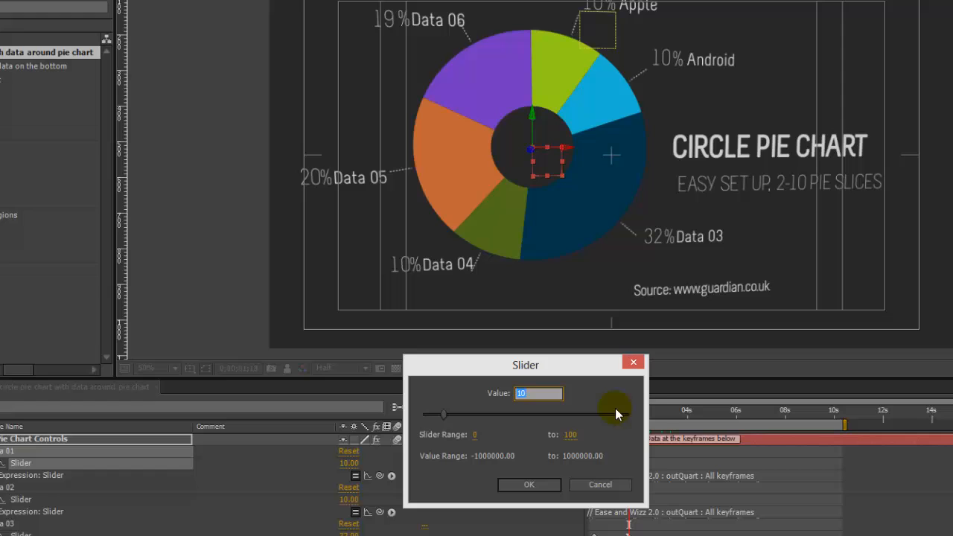
left_click(529, 485)
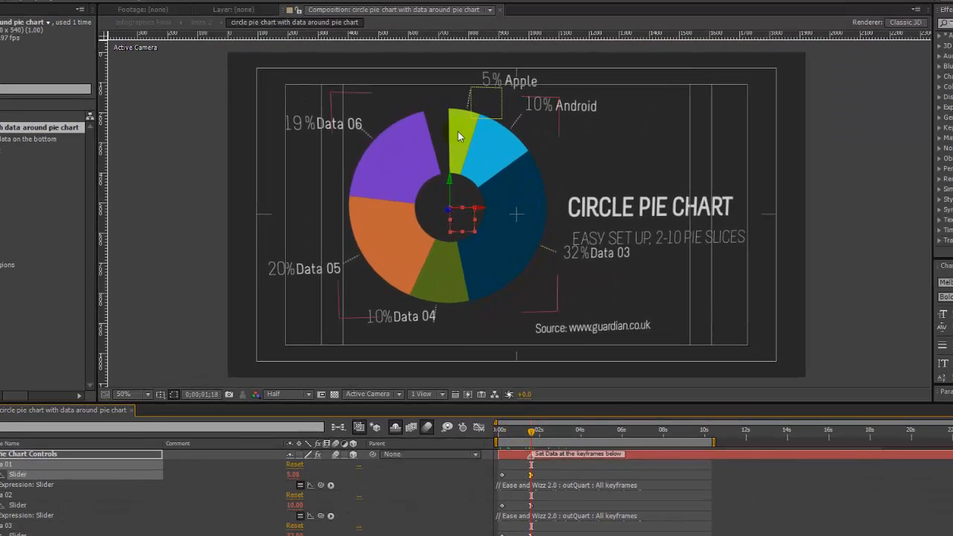
mouse_move(459, 128)
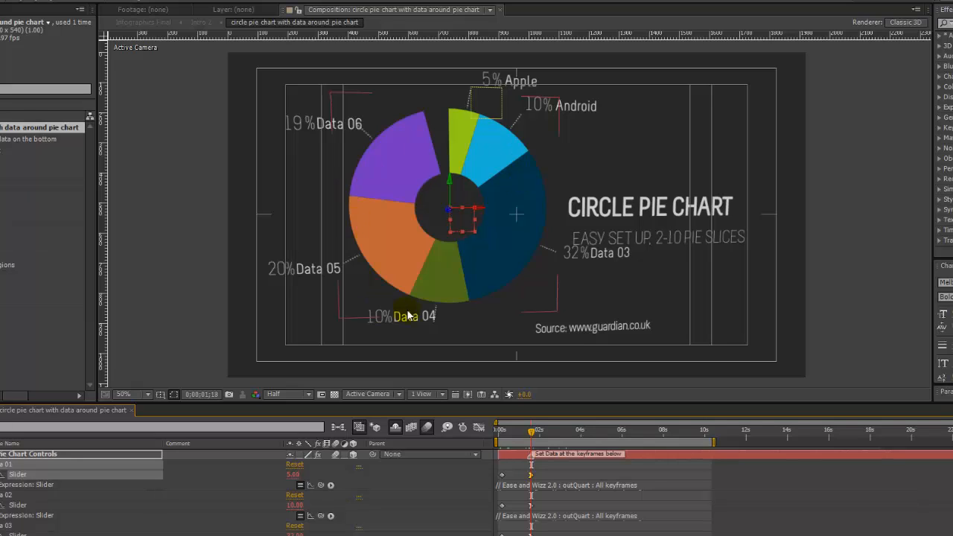
mouse_move(542, 271)
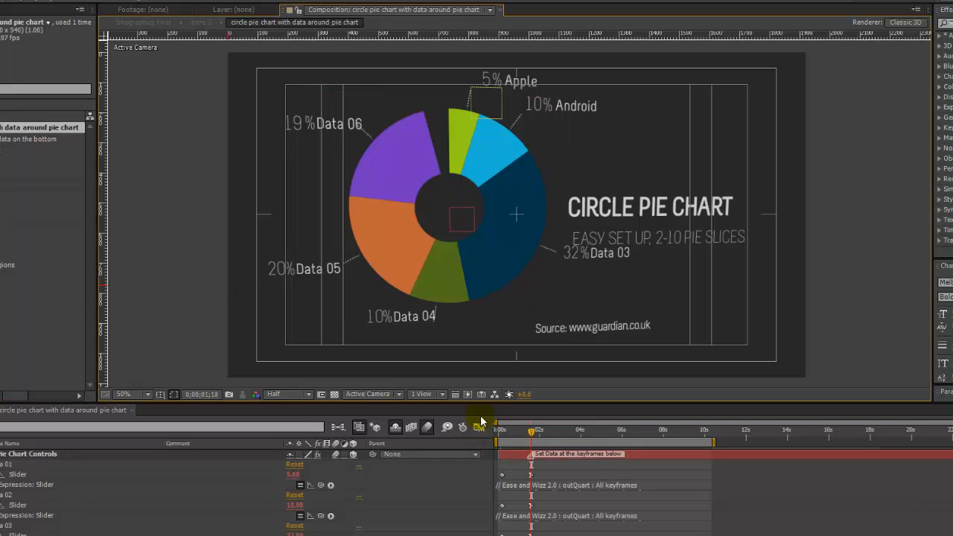
mouse_move(490, 320)
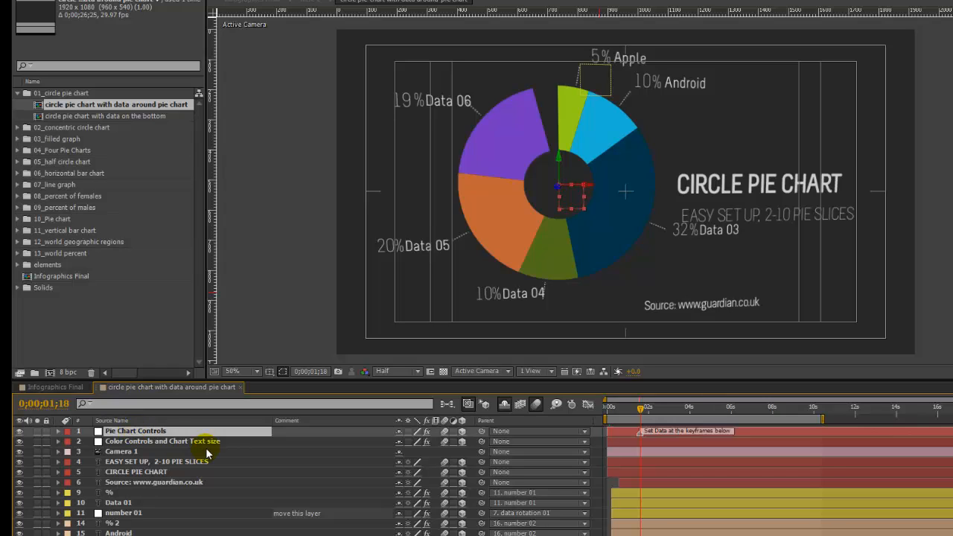
Step: Edit the Pie Data sliders in Effect Controls so Apple reads 5% and Android 10%
left_click(58, 431)
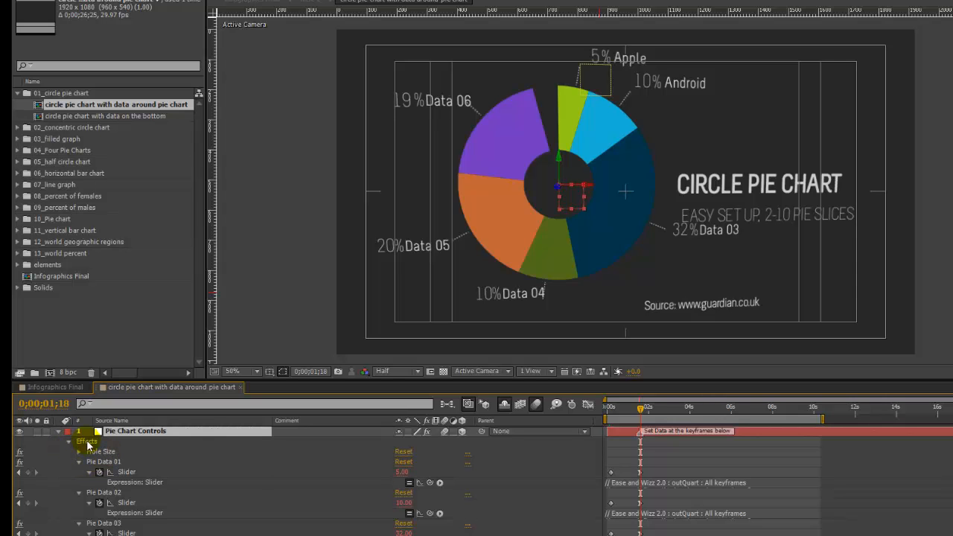
left_click(102, 451)
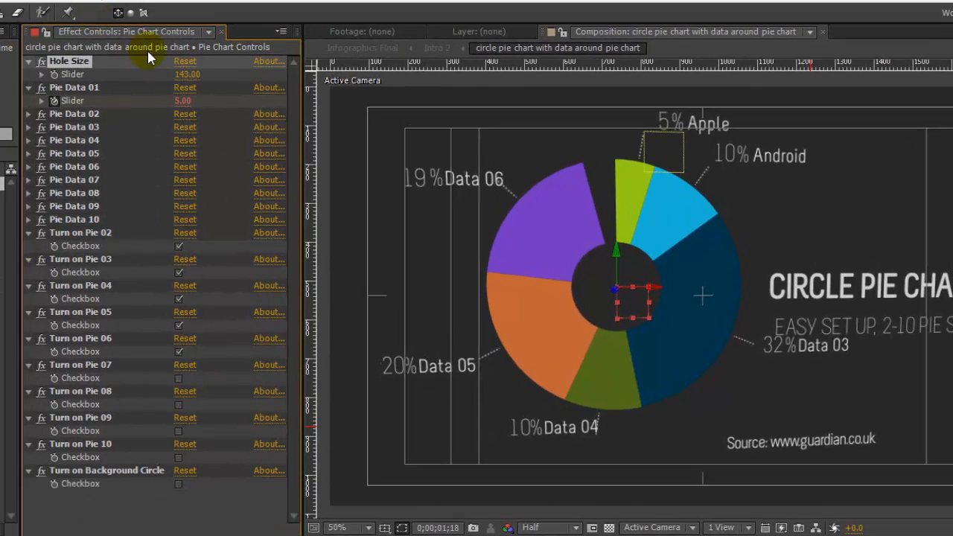
mouse_move(152, 220)
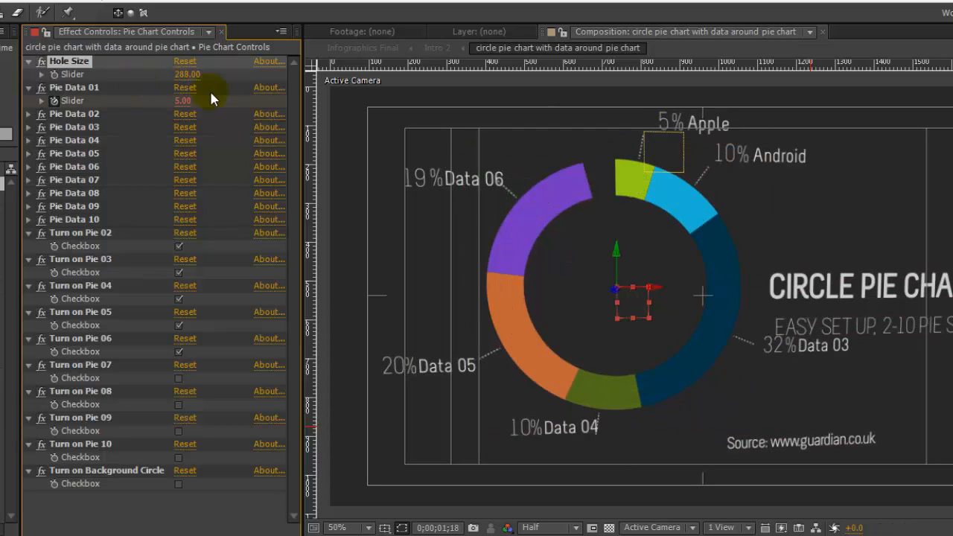
left_click(75, 86)
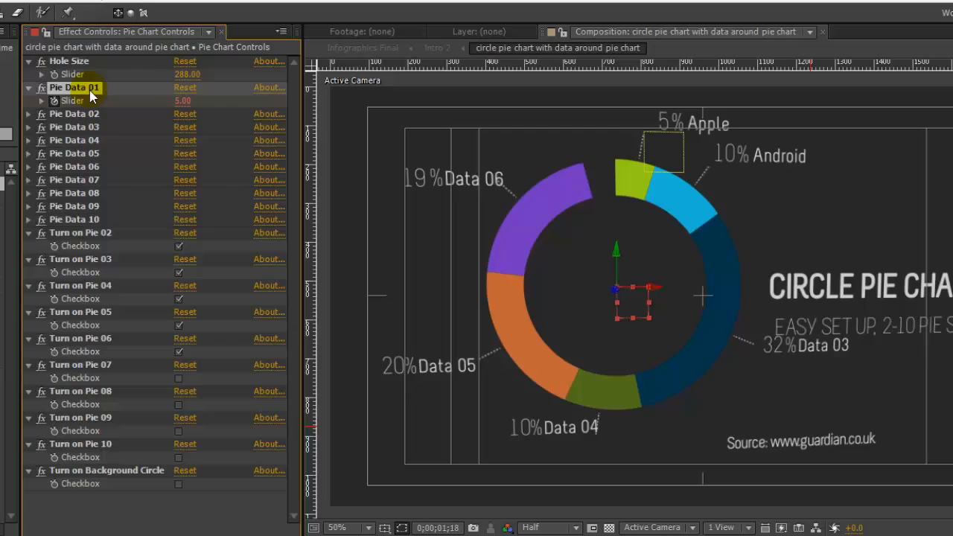
mouse_move(97, 226)
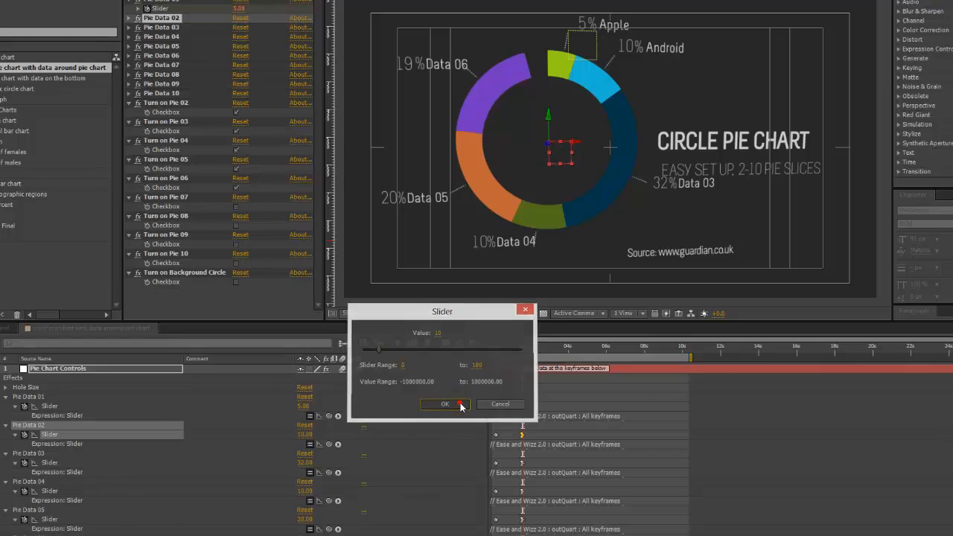
Step: Confirm the slice value and enable Turn on Pie 07 so Data 07 appears at 5%
left_click(444, 404)
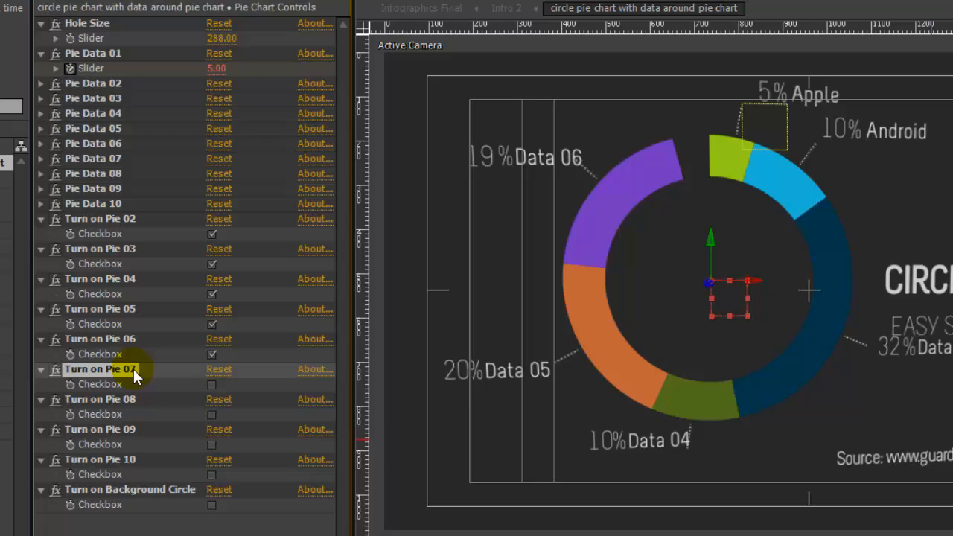
left_click(212, 384)
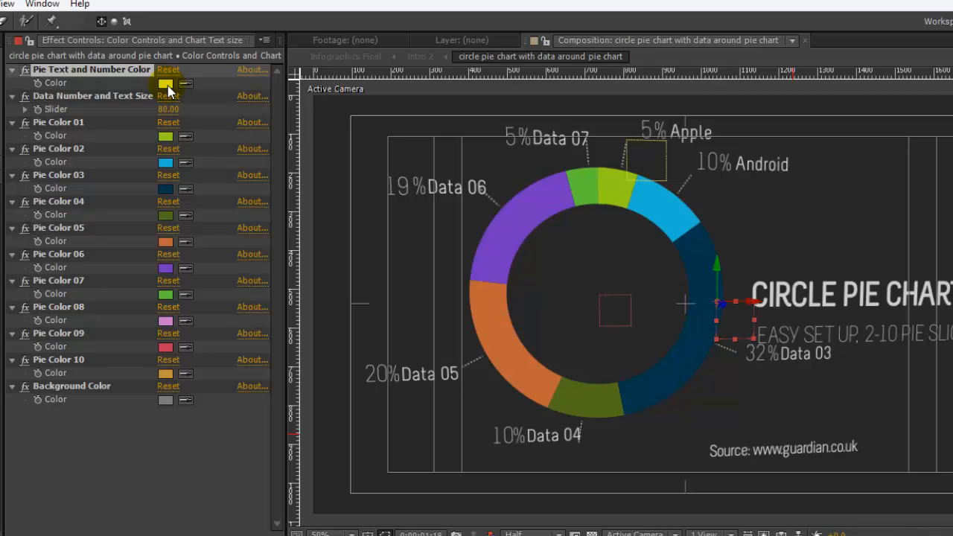
Step: Adjust the Data Number and Text Size slider, then start choosing Pie Color 01
left_click(91, 70)
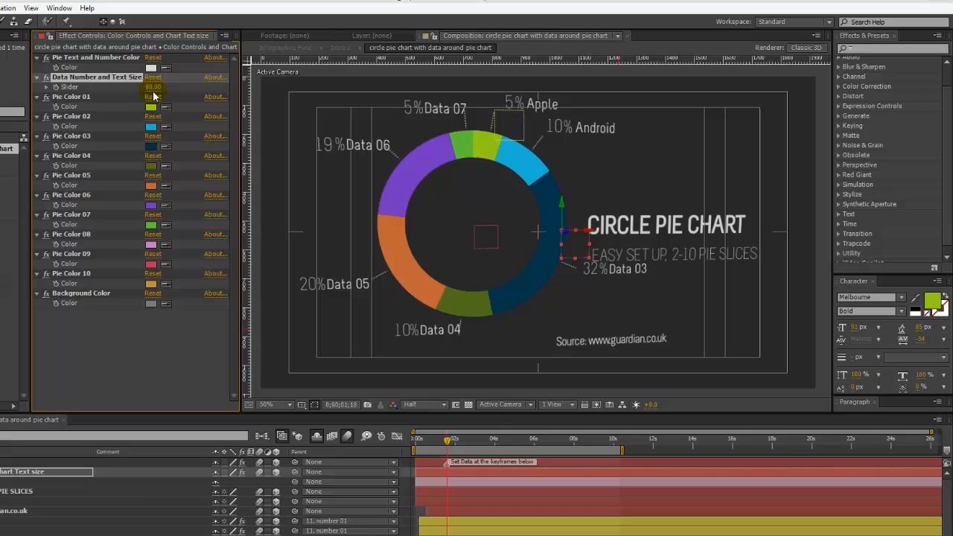
left_click_drag(152, 86, 163, 86)
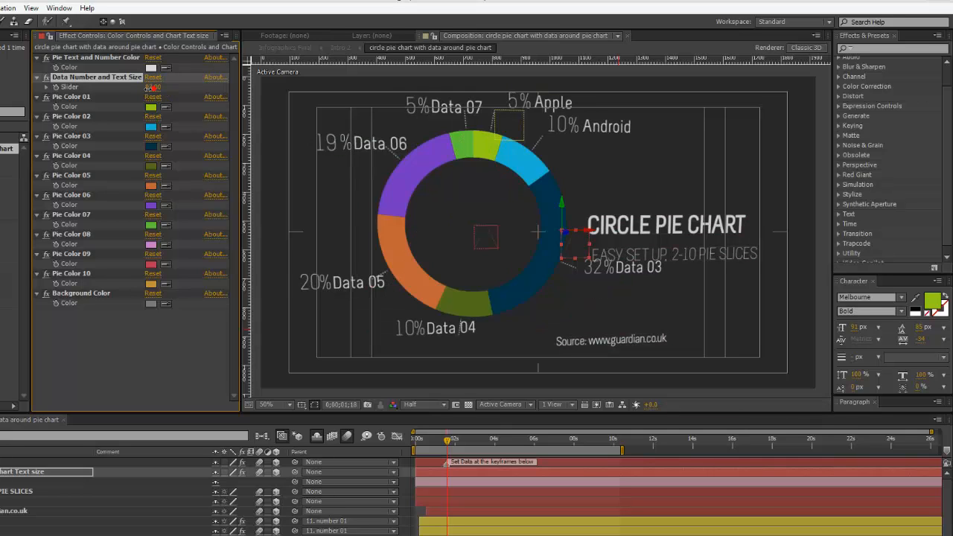
left_click_drag(152, 87, 152, 86)
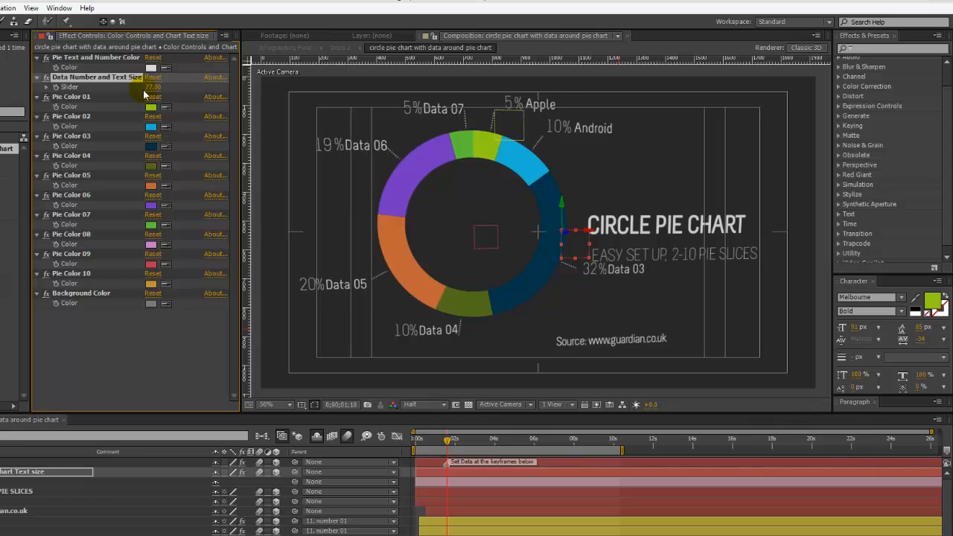
left_click(152, 107)
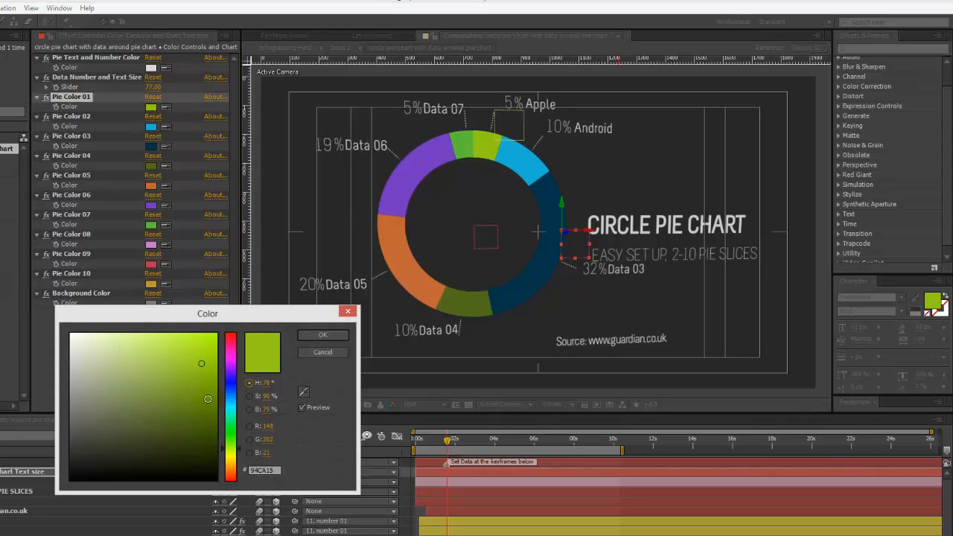
Step: Pick a new colour for the first pie slice in the Color dialog
left_click(321, 333)
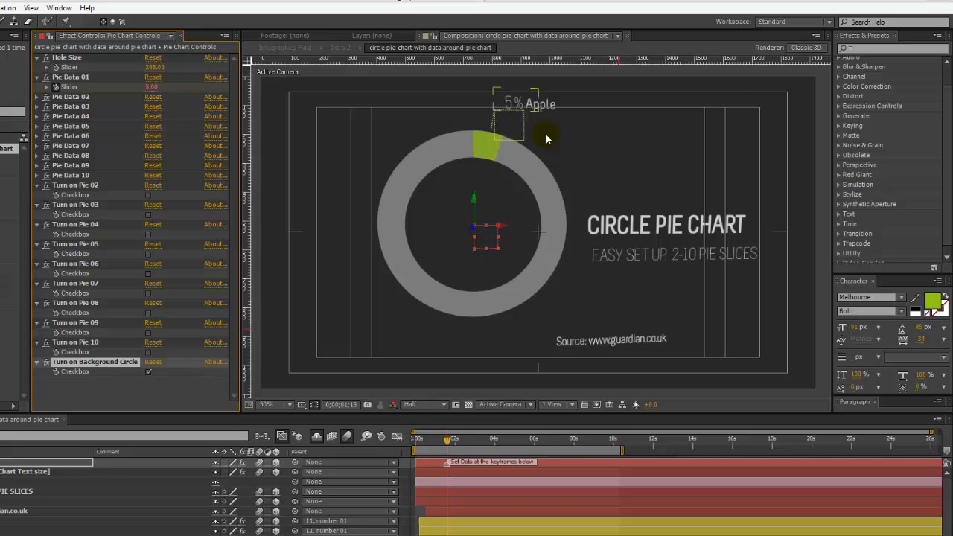
mouse_move(196, 344)
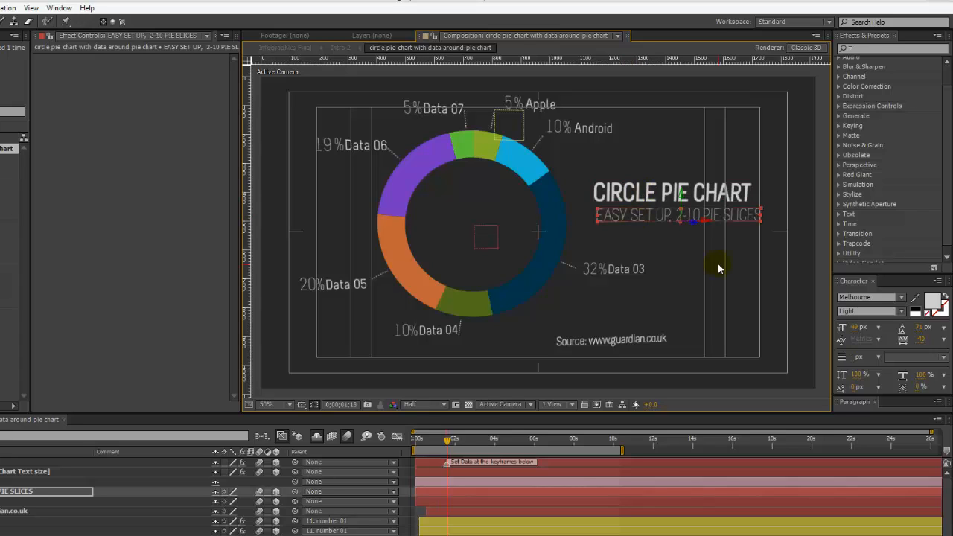
mouse_move(667, 244)
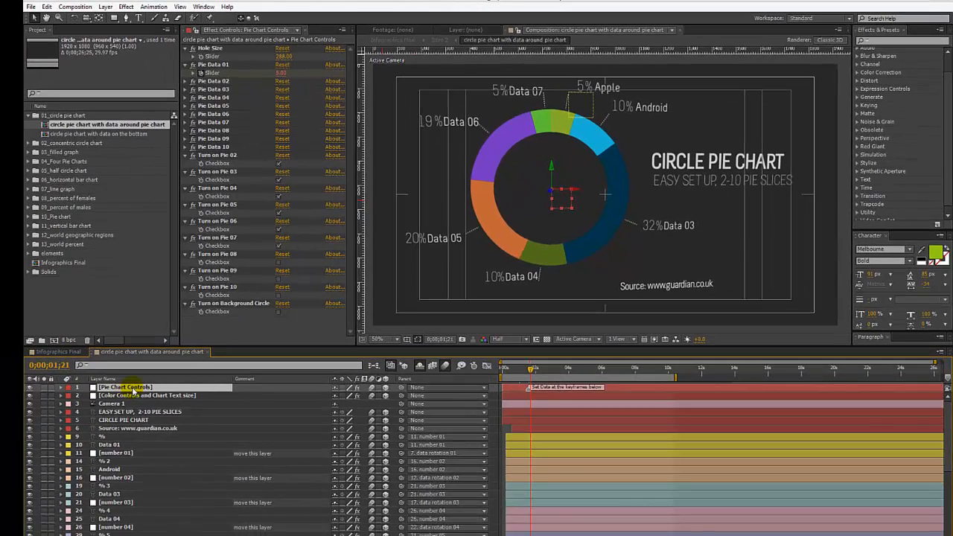
Step: Lower Pie Data 03 so the Data 03 slice reads 5%
left_click(63, 387)
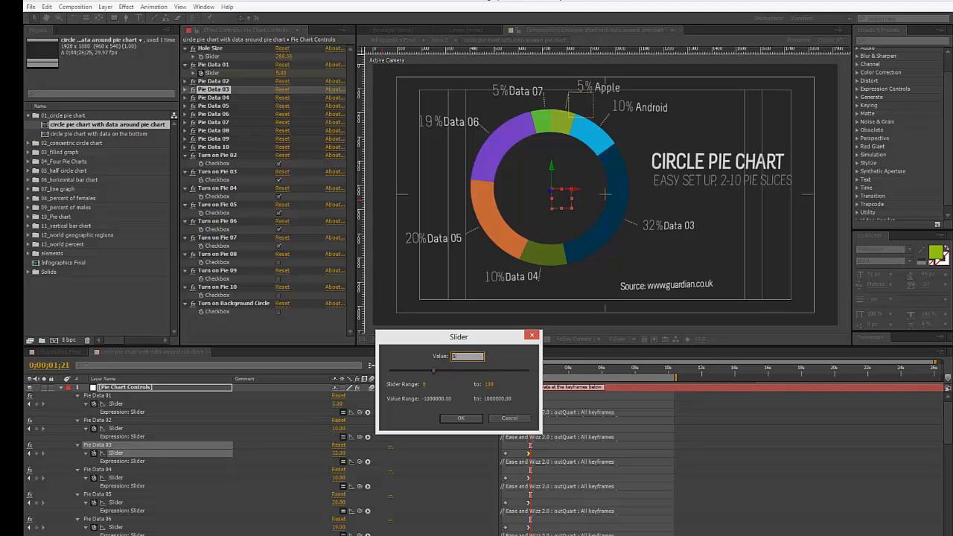
left_click(460, 417)
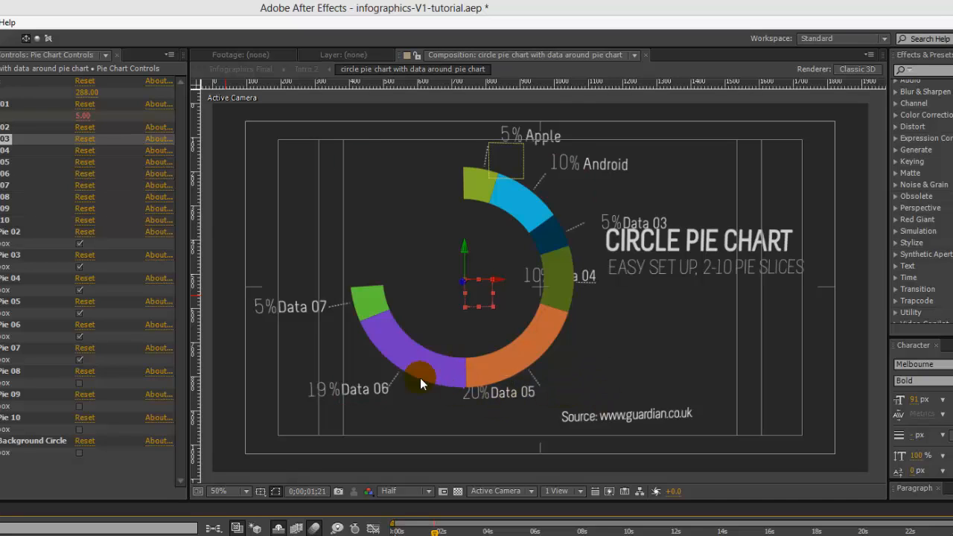
mouse_move(632, 295)
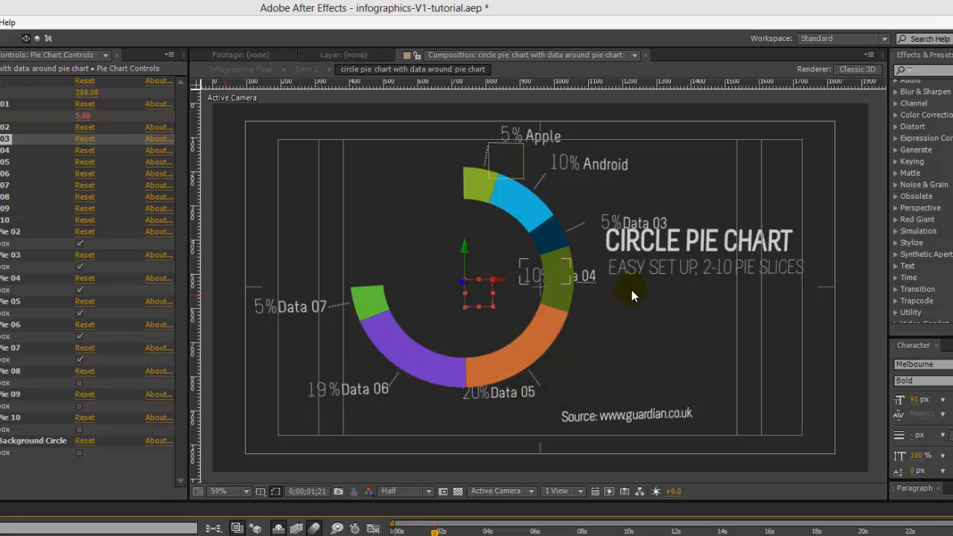
mouse_move(625, 197)
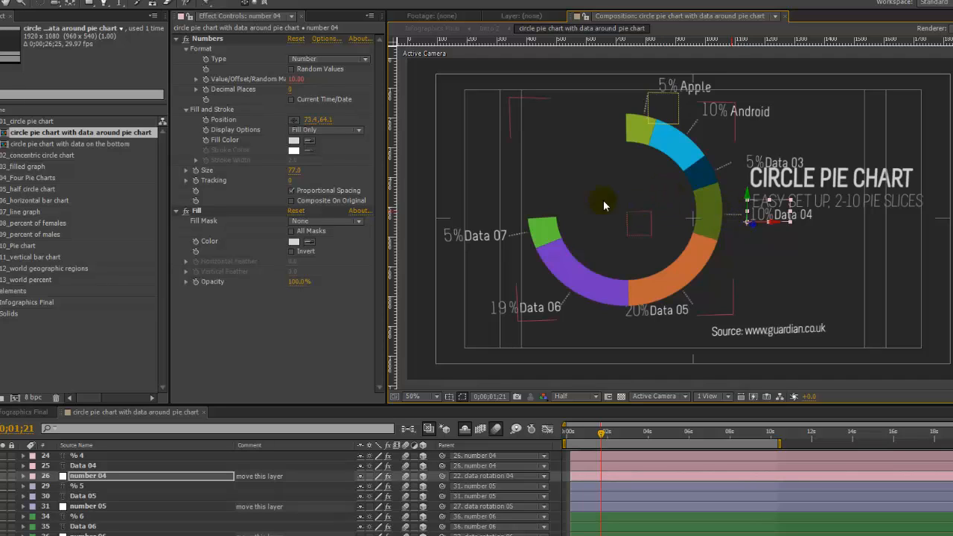
Step: Move the Data 03, 04 and 05 percentage labels beside their slices
left_click(88, 507)
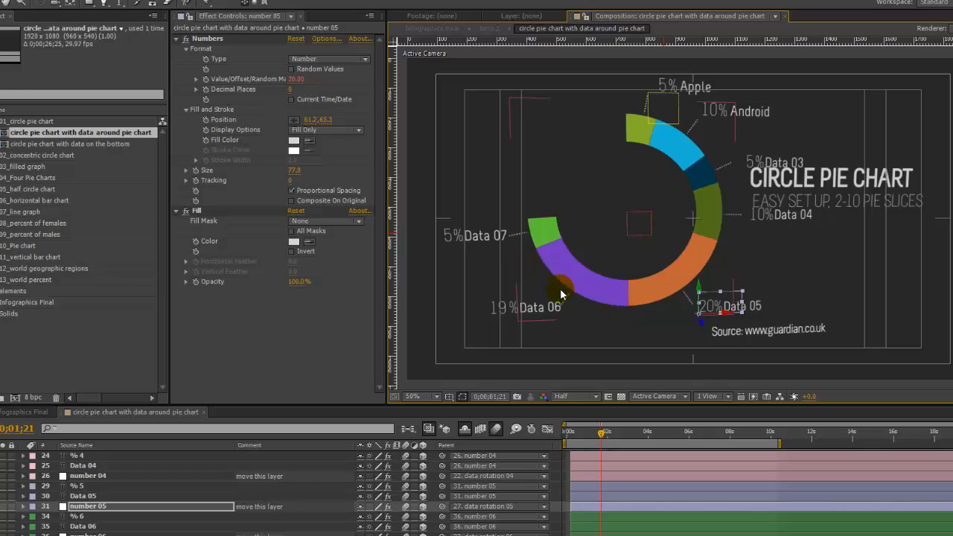
mouse_move(539, 274)
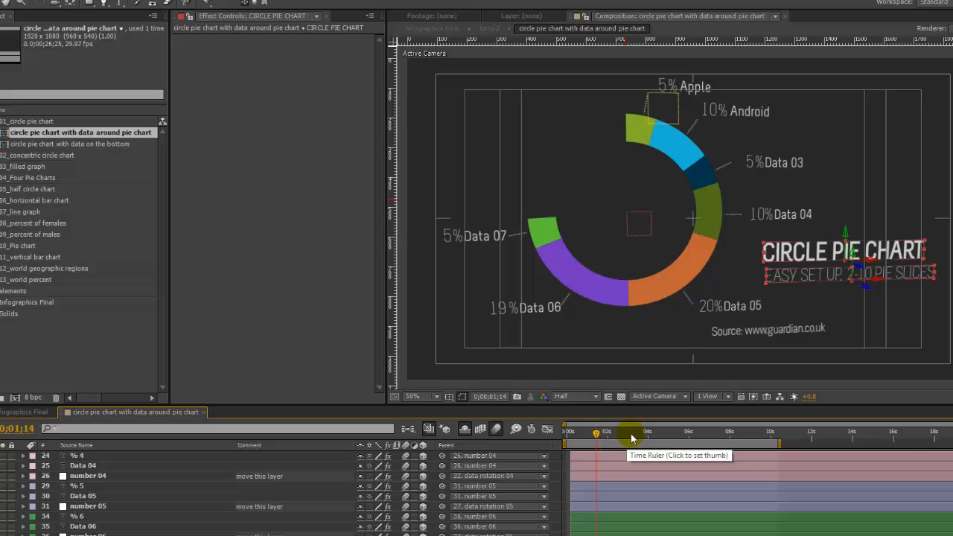
mouse_move(638, 435)
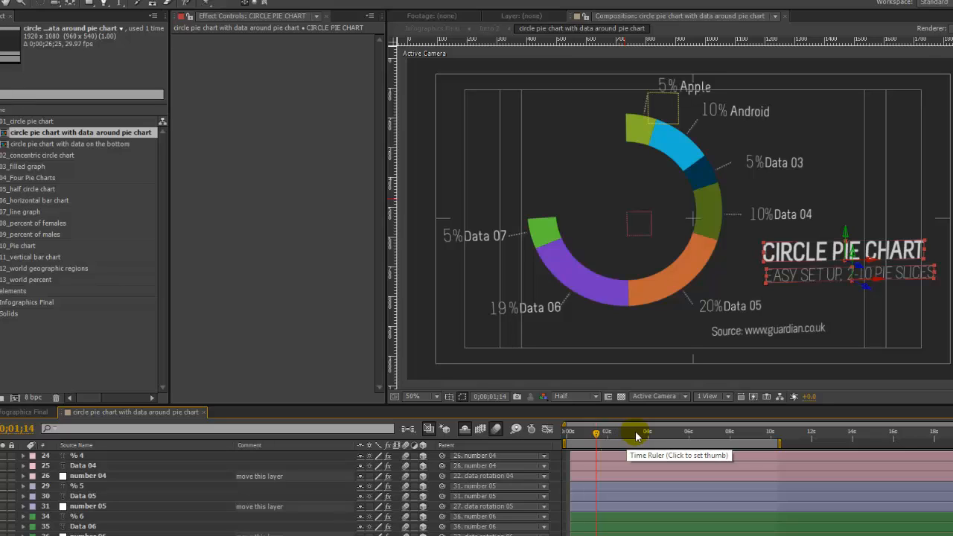